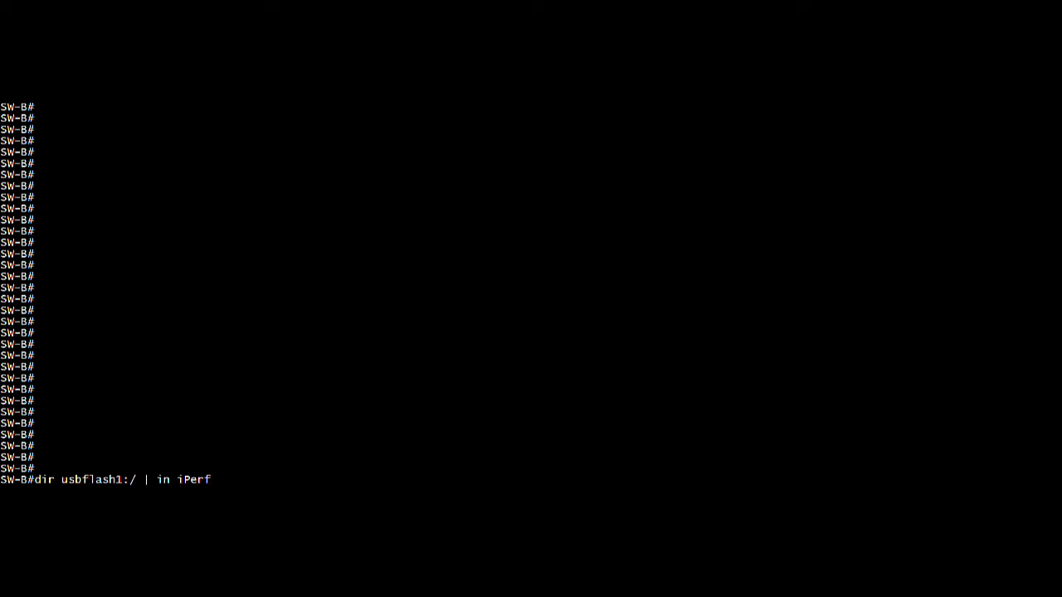
Step: Verify iPerf.tar on usbflash1, then enter configuration for interface vlan 10
key(enter)
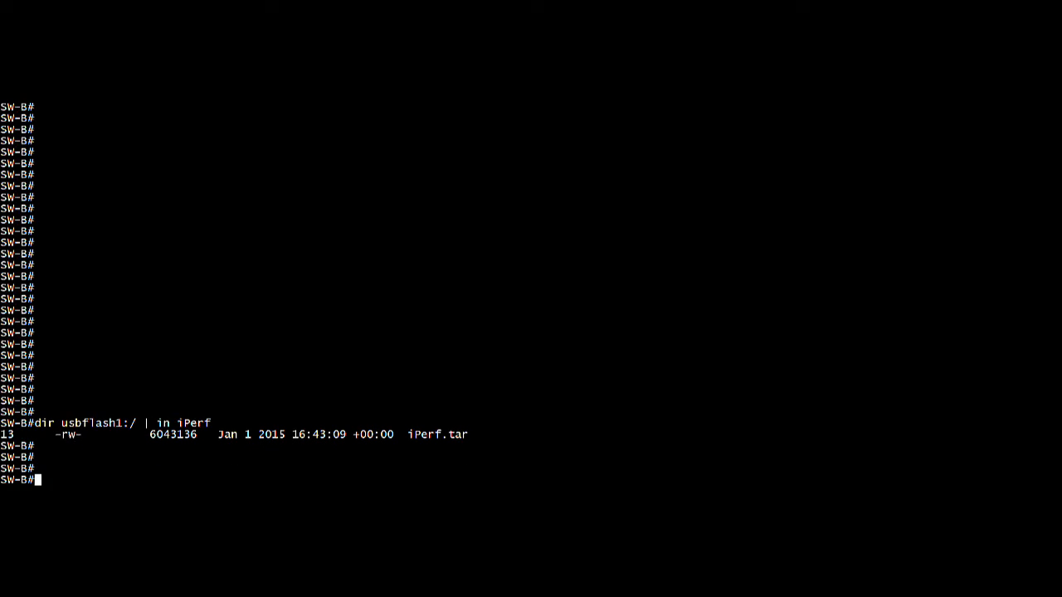
text(conf t)
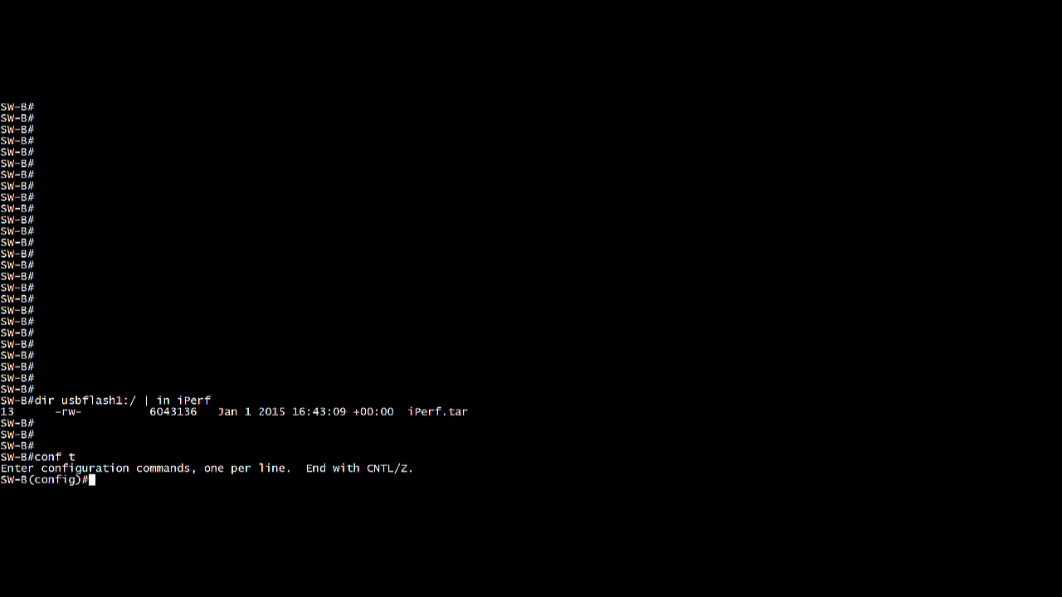
text(interface vlan 10)
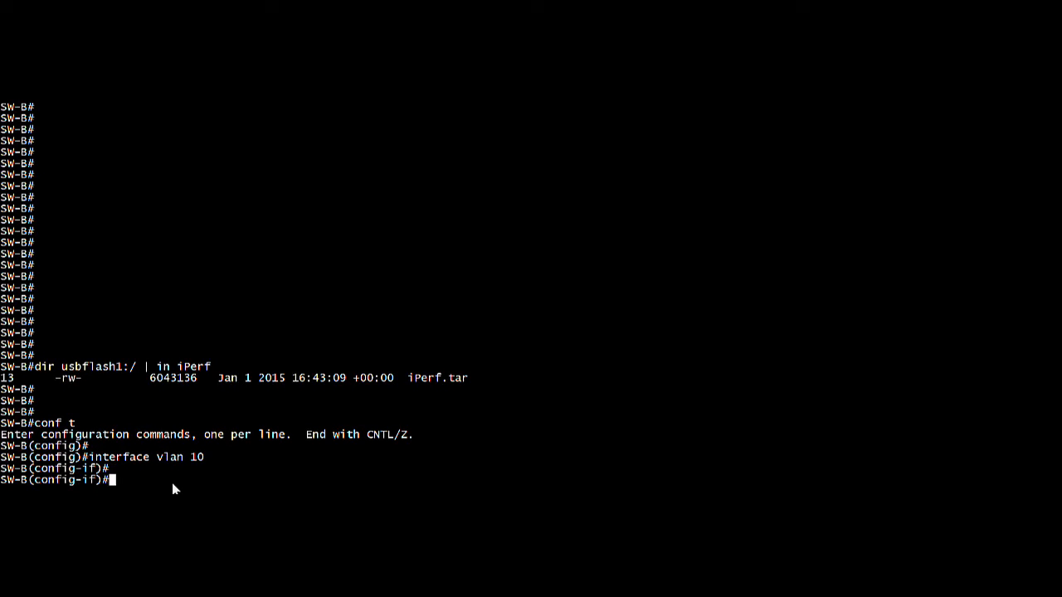
Step: Assign 192.168.10.12 255.255.255.0 to vlan 10, trunk Ap1/0/1, and begin app-hosting appid iPerf
text(ip add 192.168.10.12 255.255.255.0)
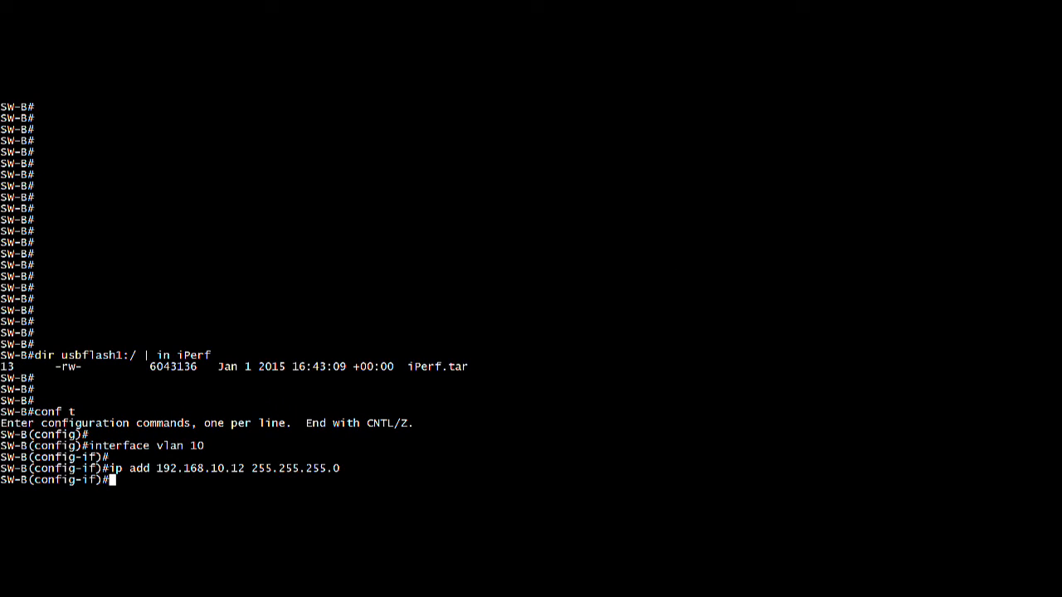
key(enter)
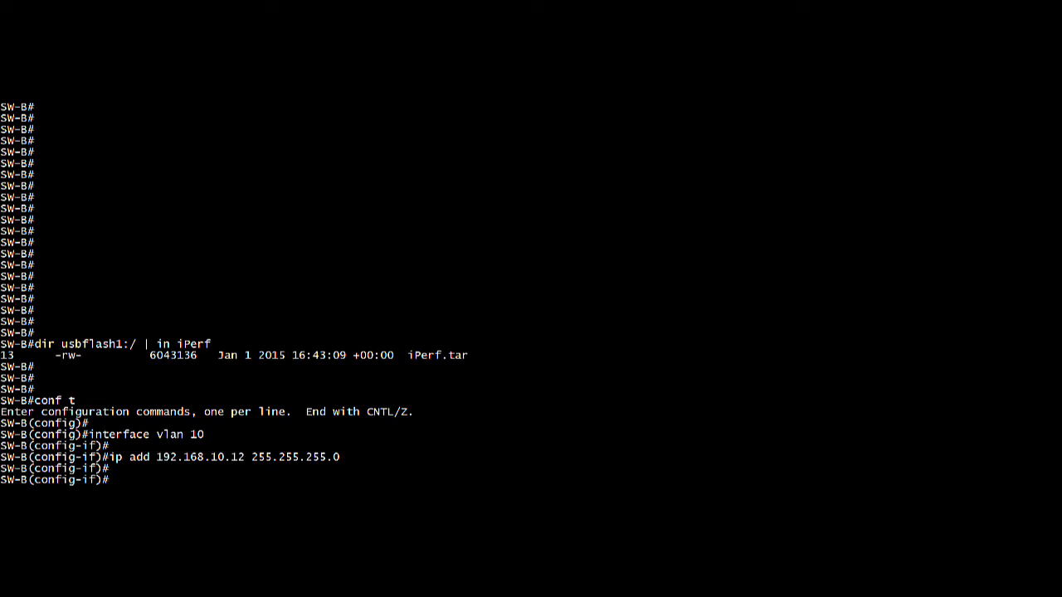
text(int Ap1/0/1)
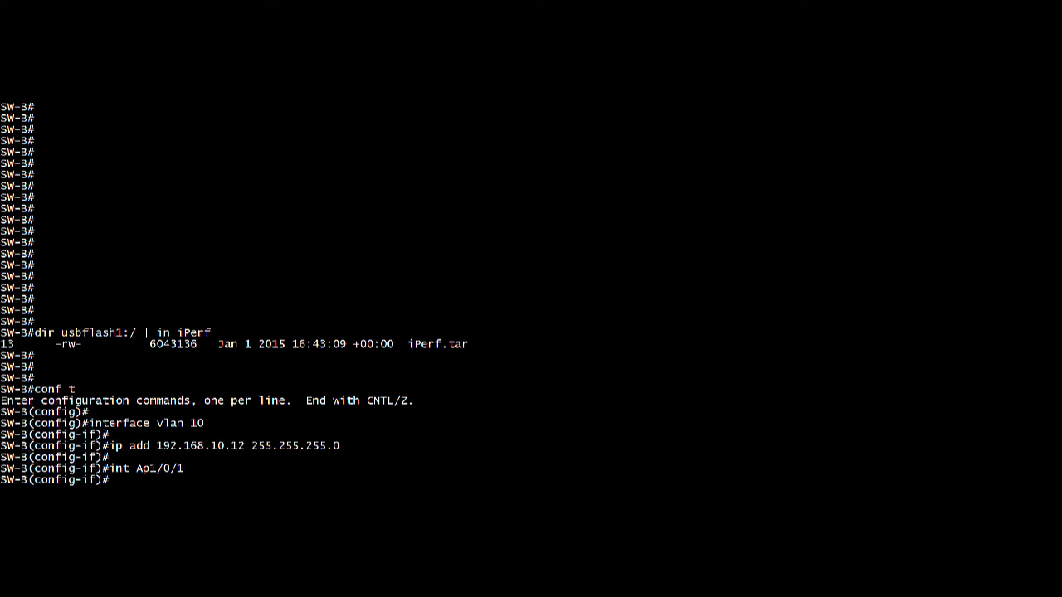
text(switchport mode trunk)
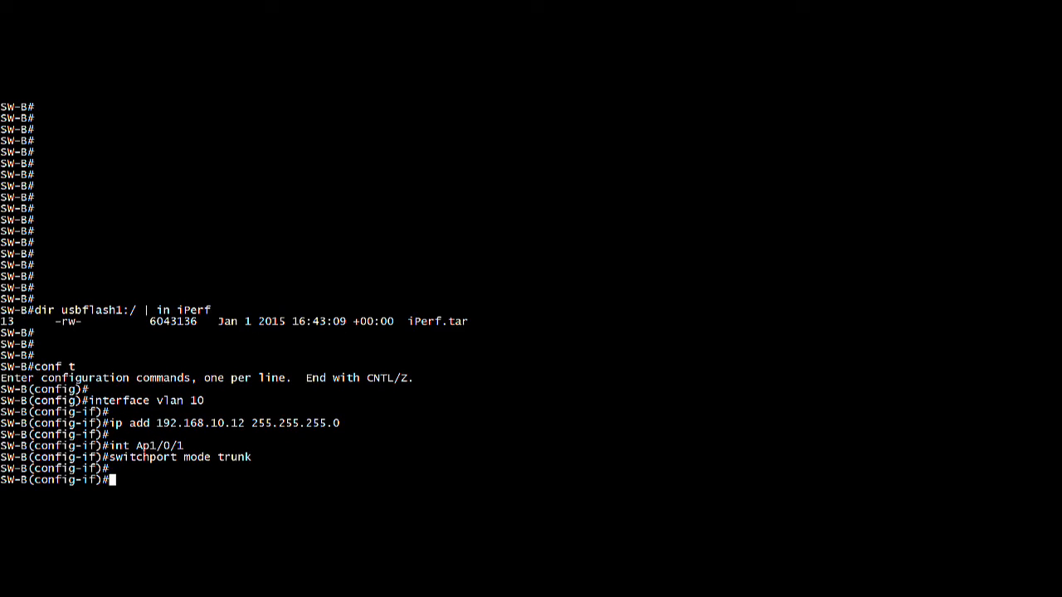
text(ex)
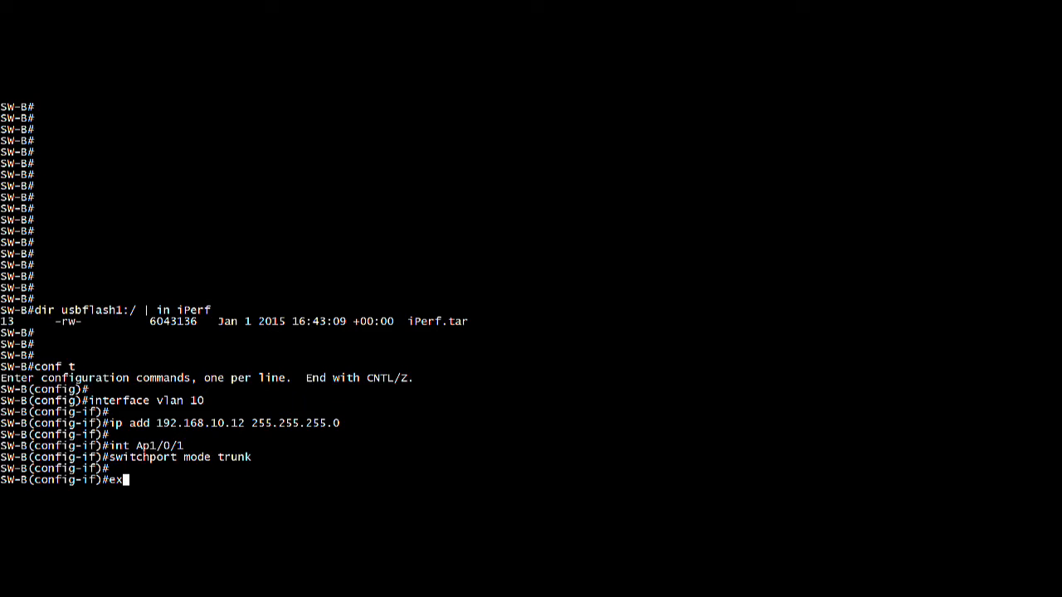
text(app-hosting appid iPerf)
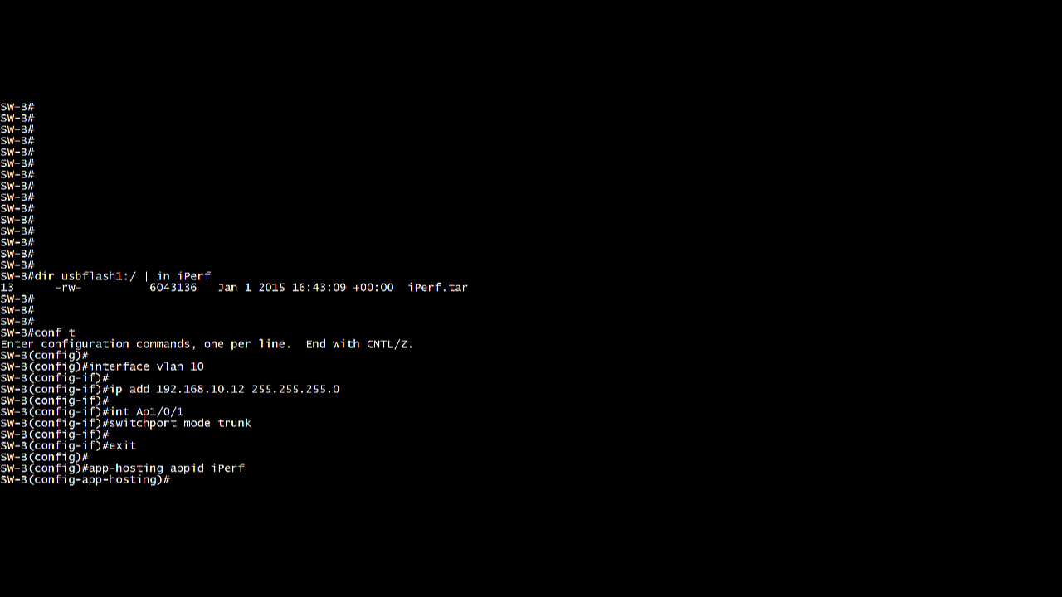
Step: Give iPerf a trunk app-vnic with guest address 192.168.10.22 netmask 255.255.255.0
text(app-vnic AppGigabitEthernet trunk)
text(vlan 10 guest-interface 0)
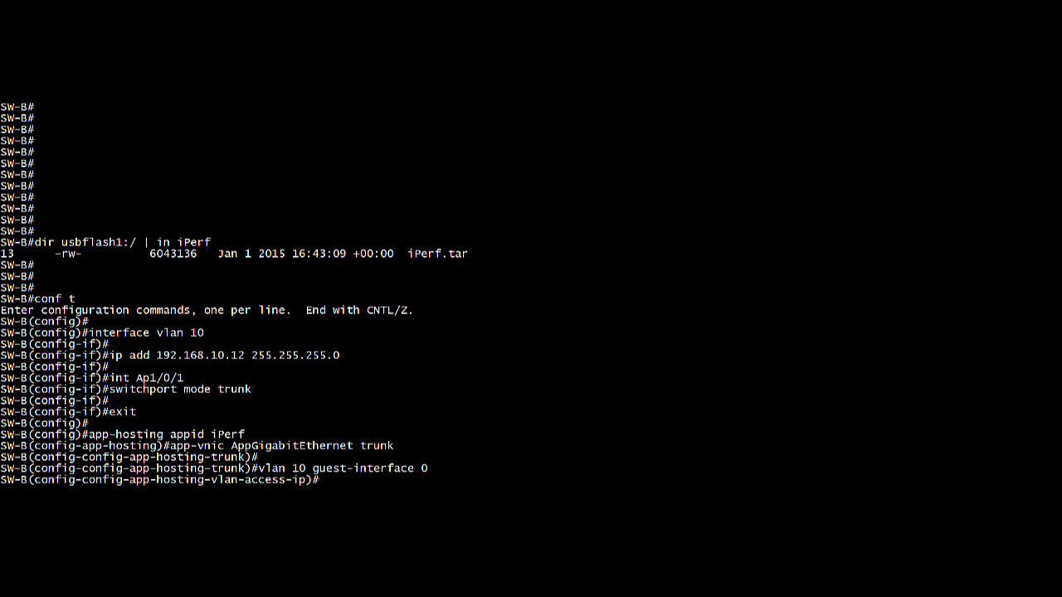
text(ress 192.168.10.22 netmask)
text(end)
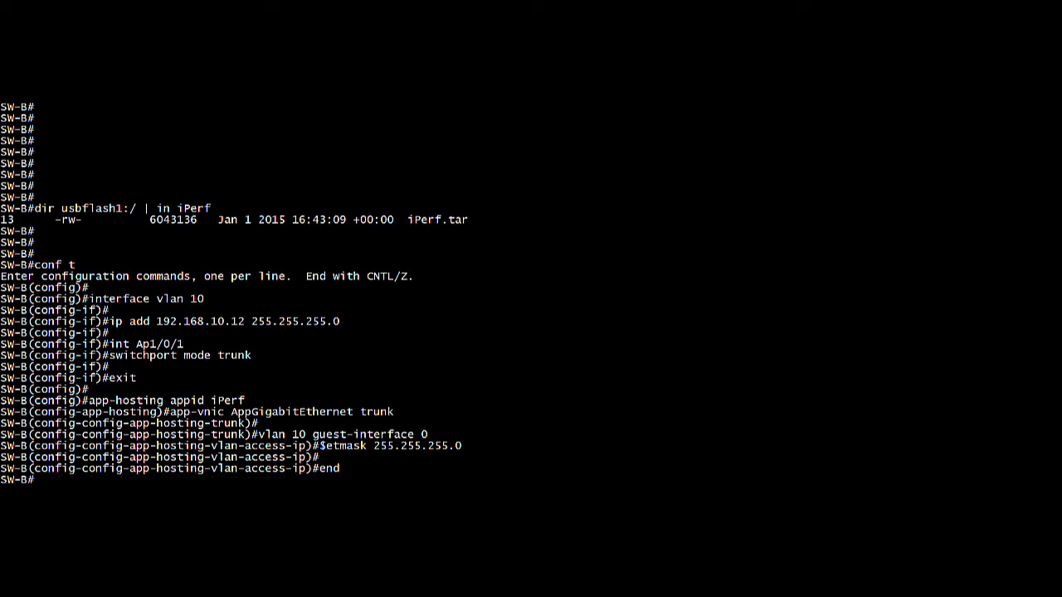
text(conf t)
text(app-hosting appid iPerf)
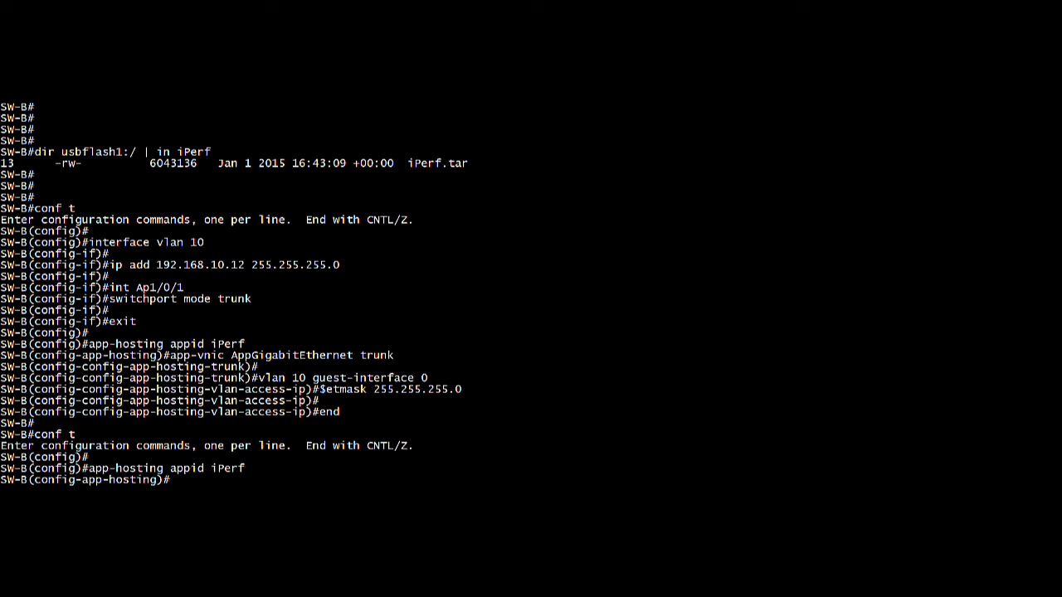
Step: Set app-default-gateway 192.168.10.12 on guest-int 0 and enable IOx
text(app-default-gateway 192.168.10.12 guest-int 0)
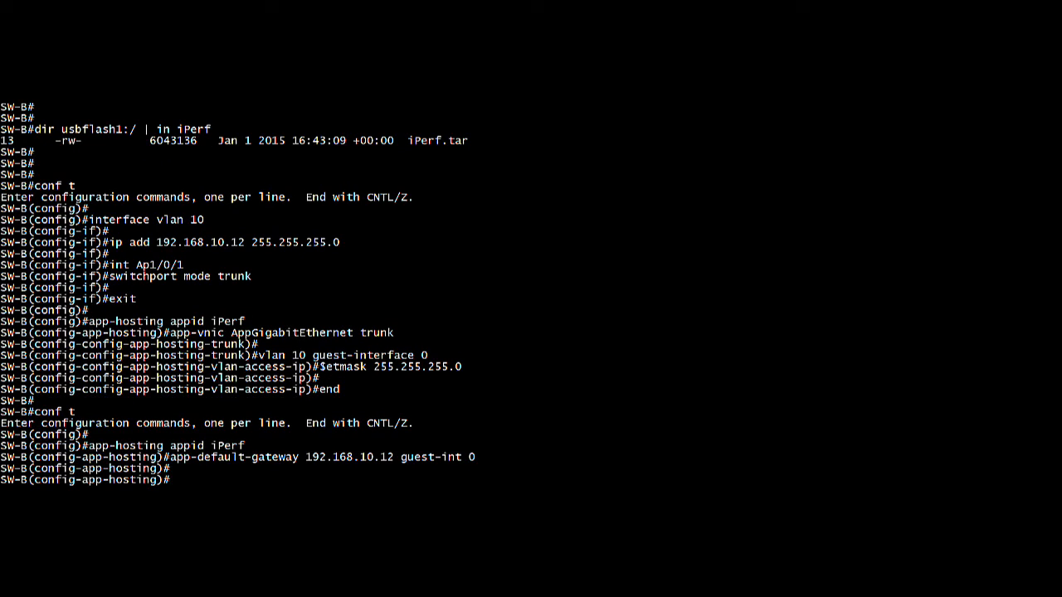
text(exit)
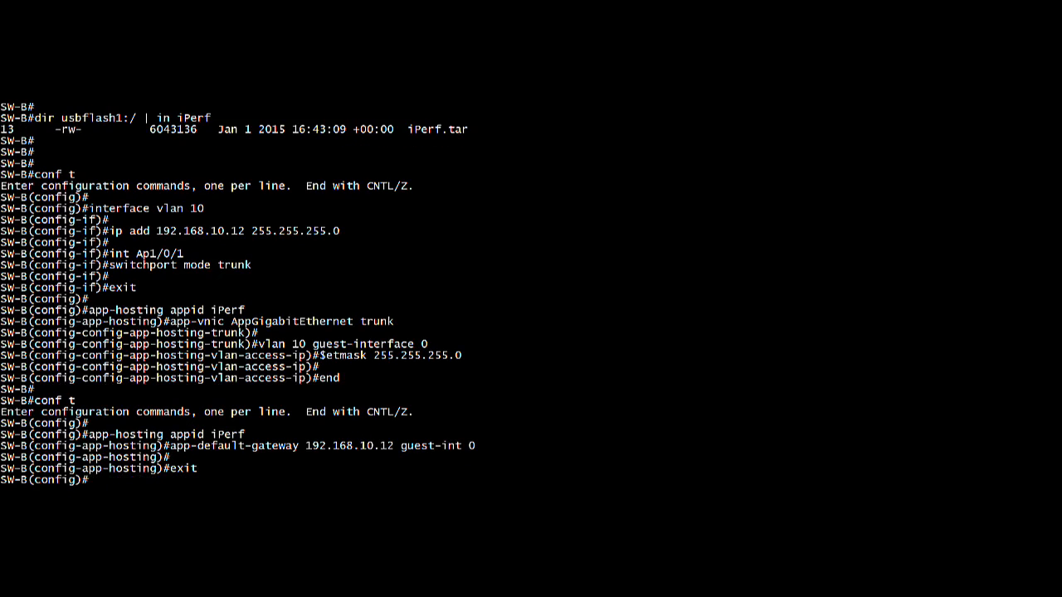
text(iox)
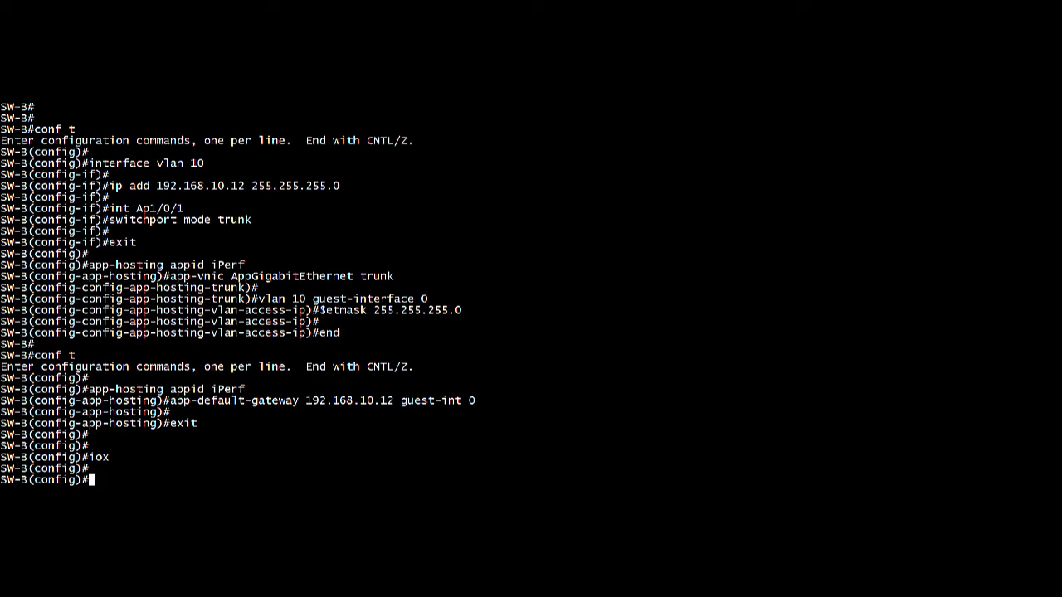
Step: Check iox-service status, then install appid iPerf from usbflash1:iPerf.tar
text(do show iox-service)
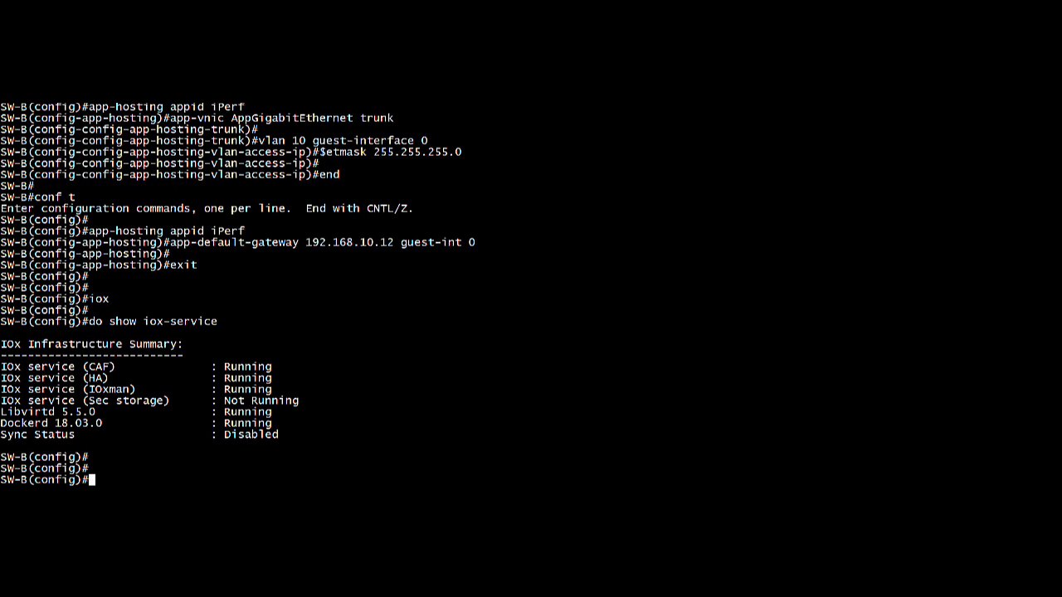
text(end)
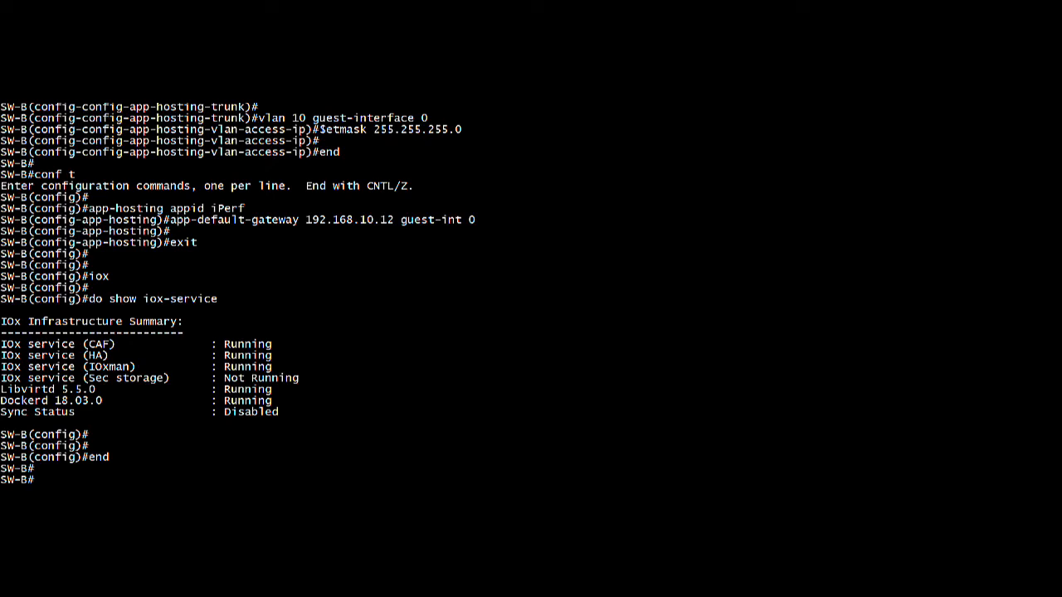
text(app-hosting install appid iPerf package usbflash1:iPerf.tar)
text(show app-hosting list)
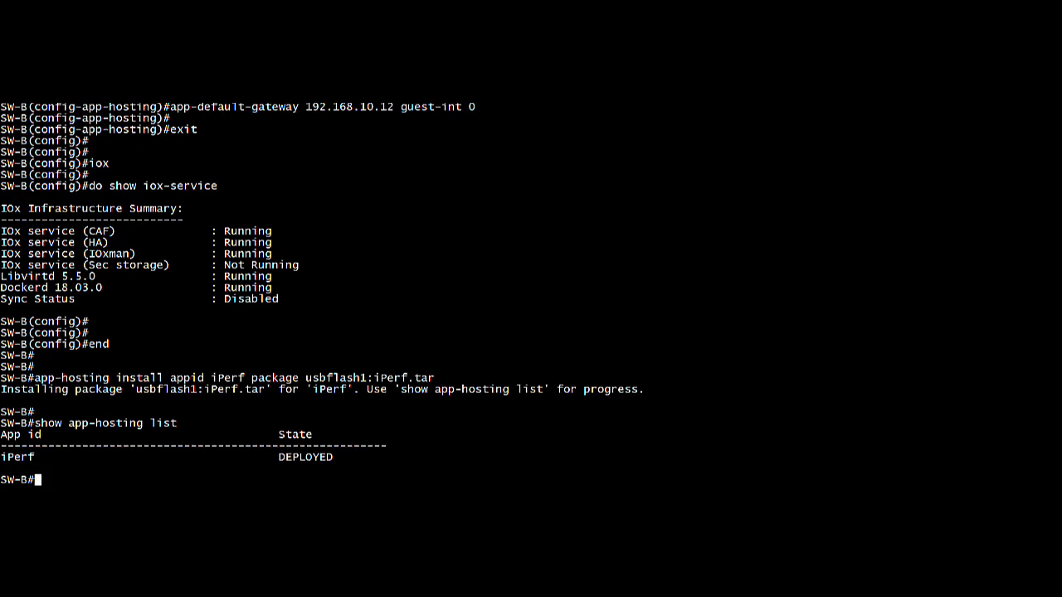
Step: Activate appid iPerf, then start it so it reaches RUNNING
text(app-hosting activate appid iPerf)
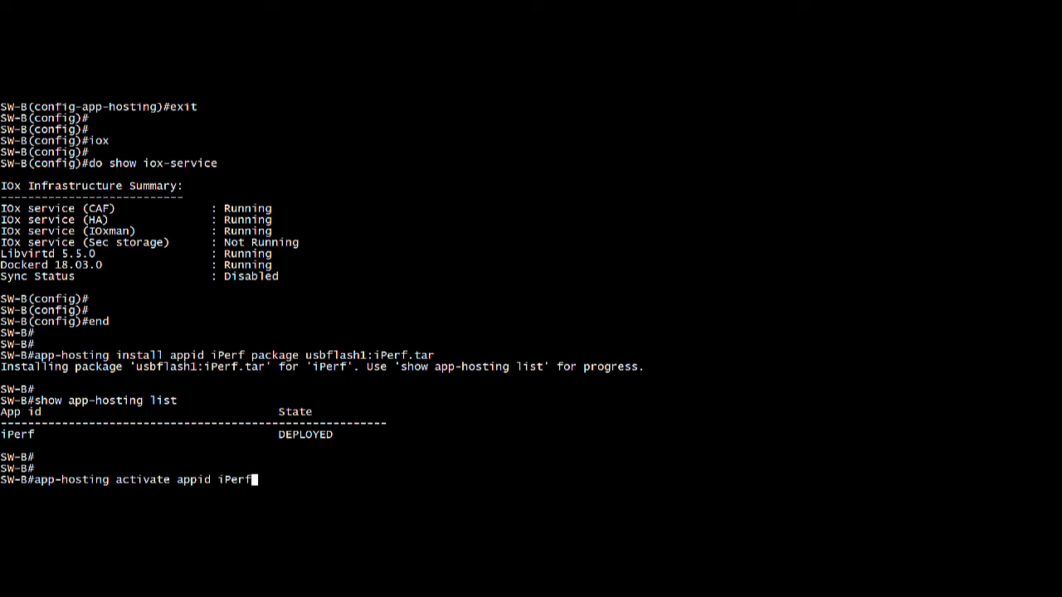
key(enter)
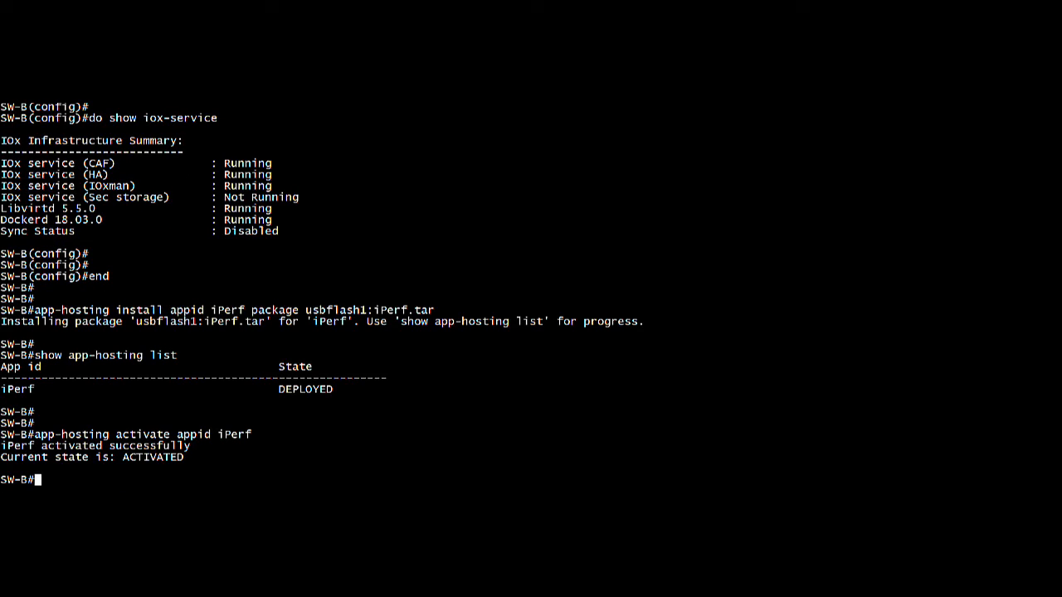
text(app-hosting activate appid iPerf)
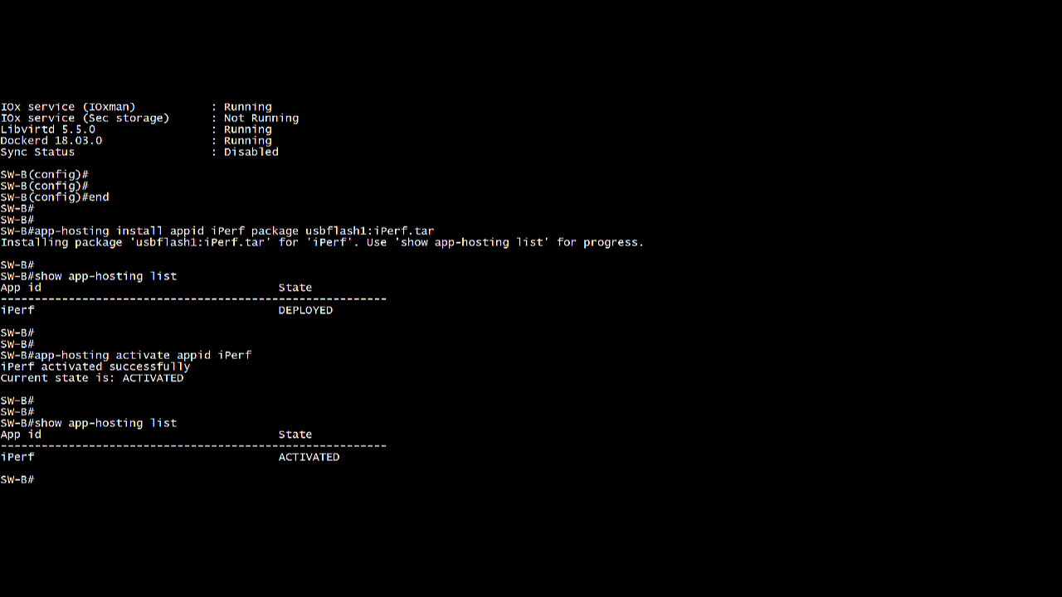
text(app-hosting start appid iPerf)
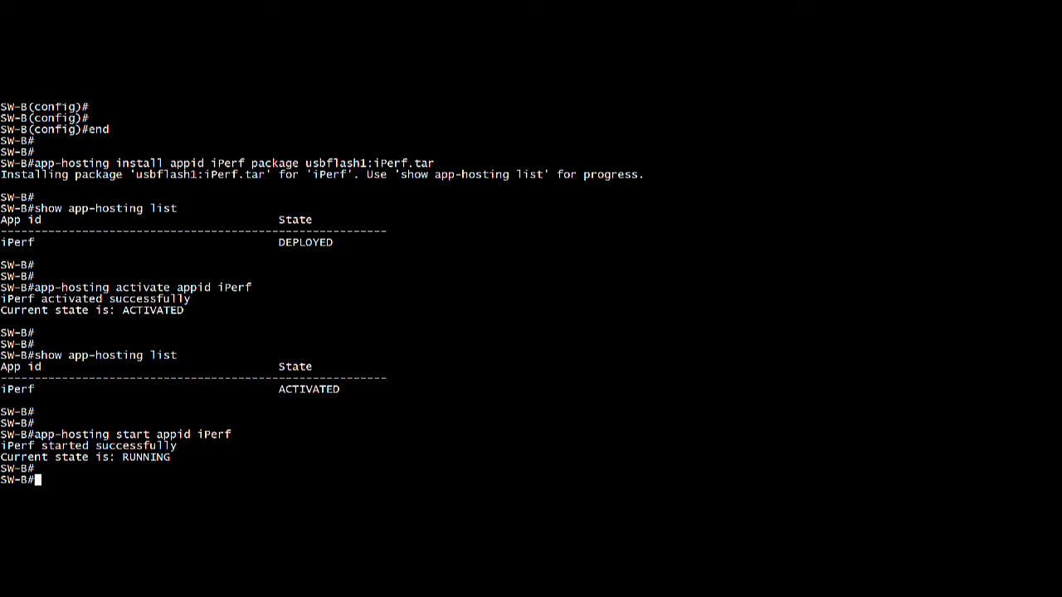
Step: List hosted apps showing iPerf RUNNING, then connect to the iPerf app session
text(show app-hosting list)
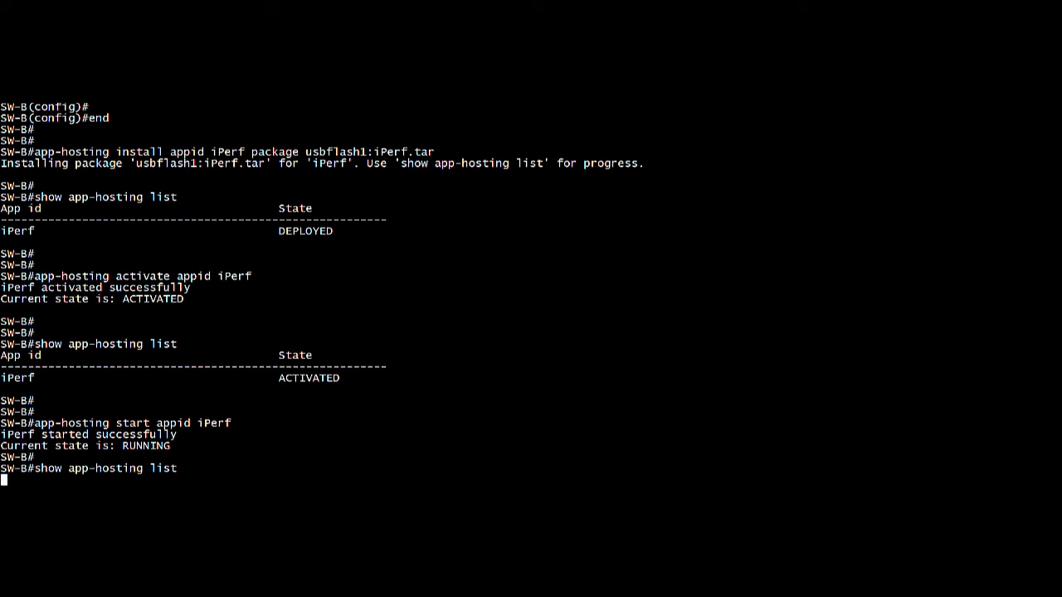
key(enter)
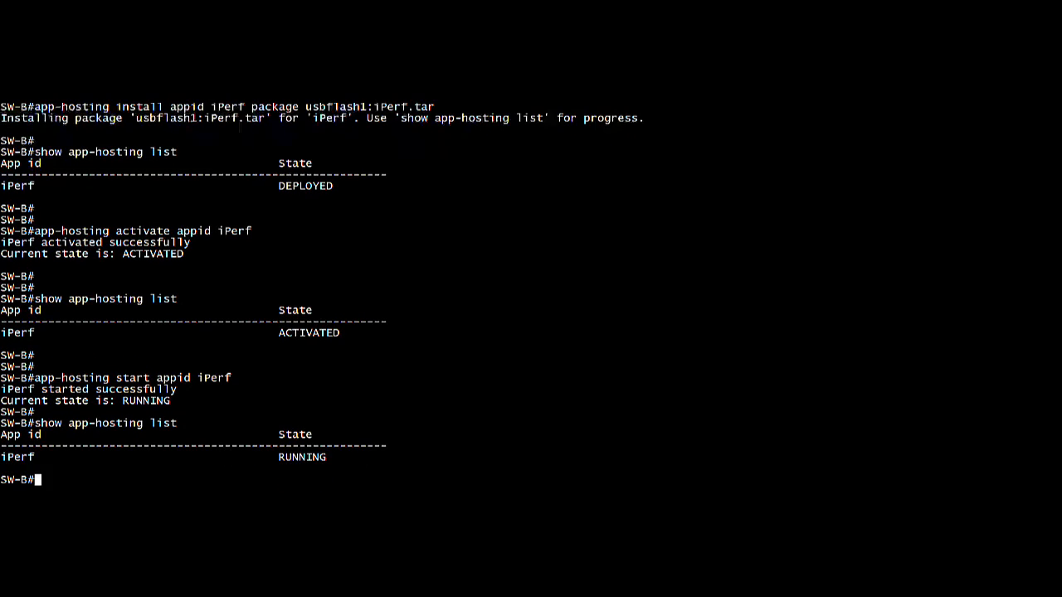
text(app-hosting connect appid iPerf session)
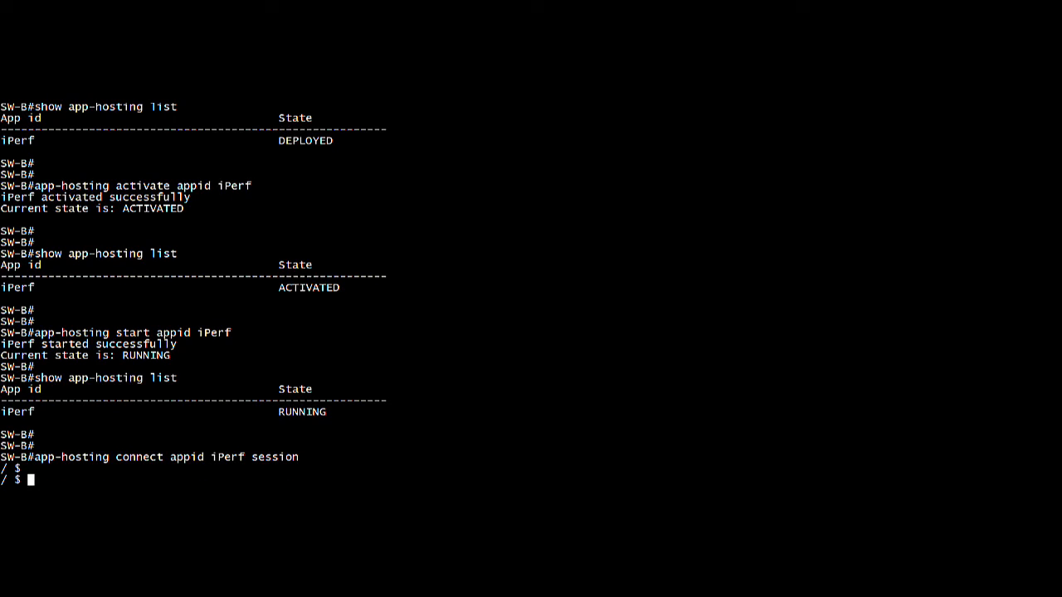
Step: List processes with ps, confirming iperf3 server as PID 1, then exit the session
text(ps)
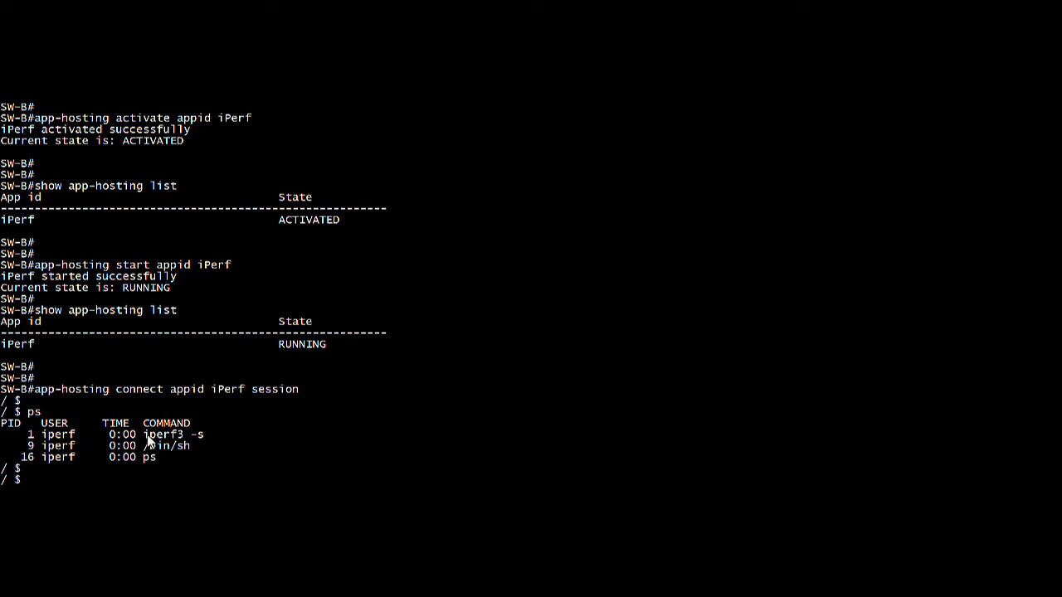
double_click(173, 435)
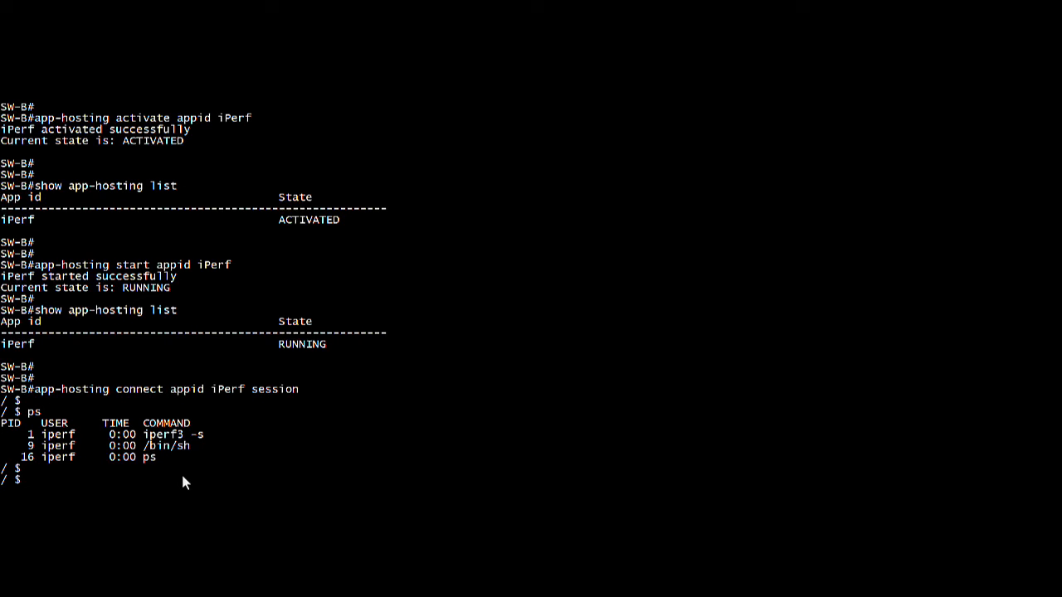
text(exit)
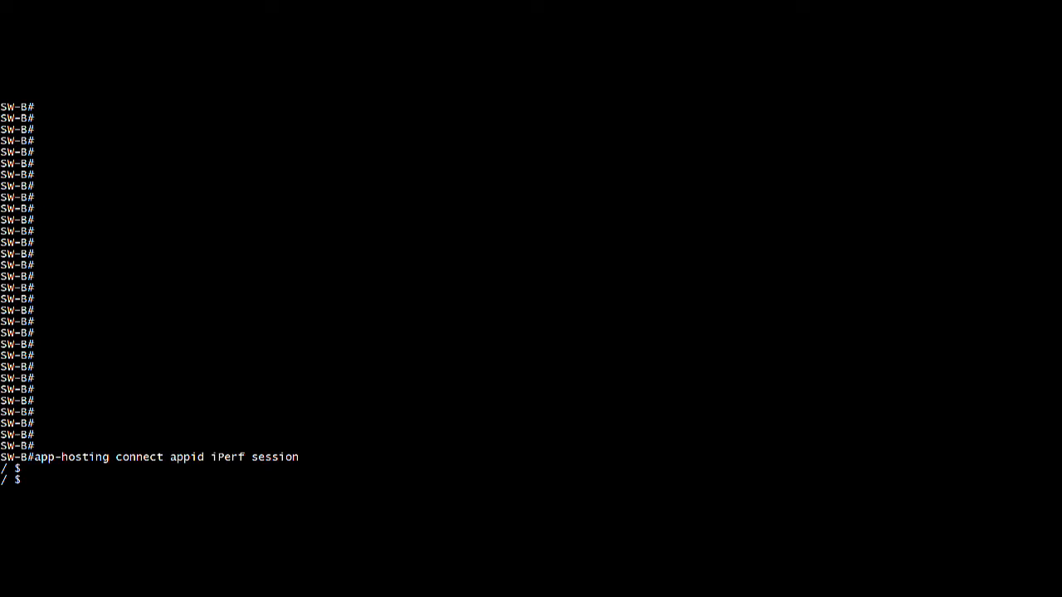
Step: Run iperf3 -c 192.168.10.22 for about 26.3 Gbits/sec, then exit
text(iperf3 -c 192.168.10.22)
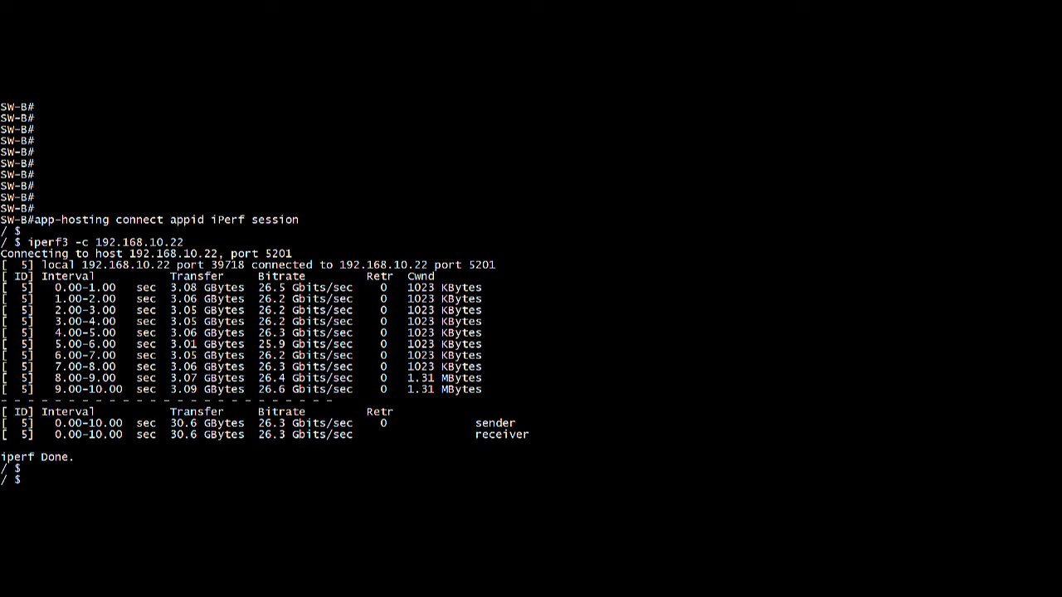
text(exit)
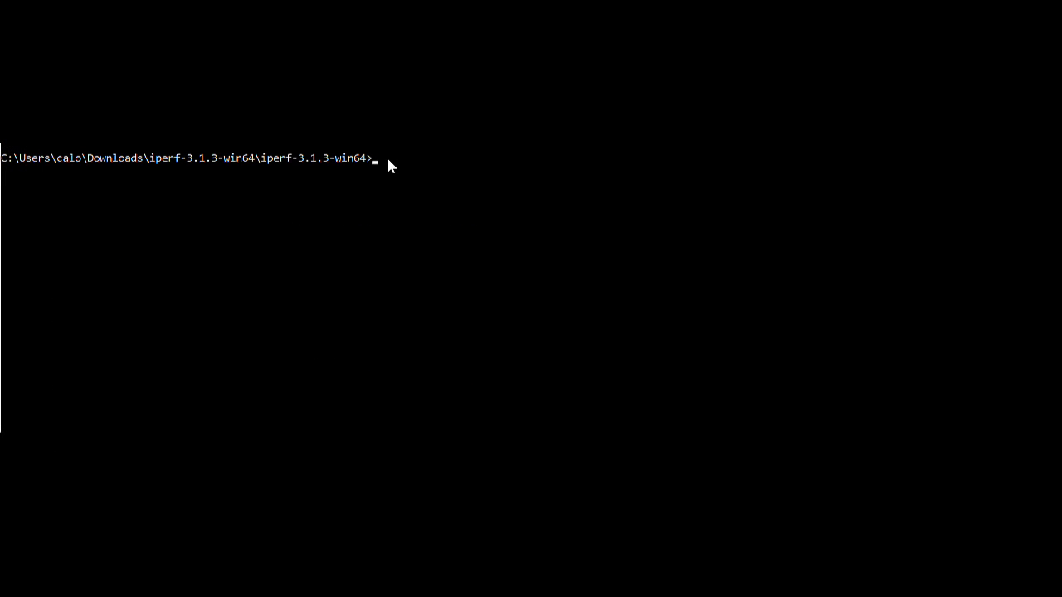
Step: Run iperf3.exe -c 192.168.10.22 from the PC, averaging about 283 Mbits/sec
text(iperf3.exe -c 192.168.10.22)
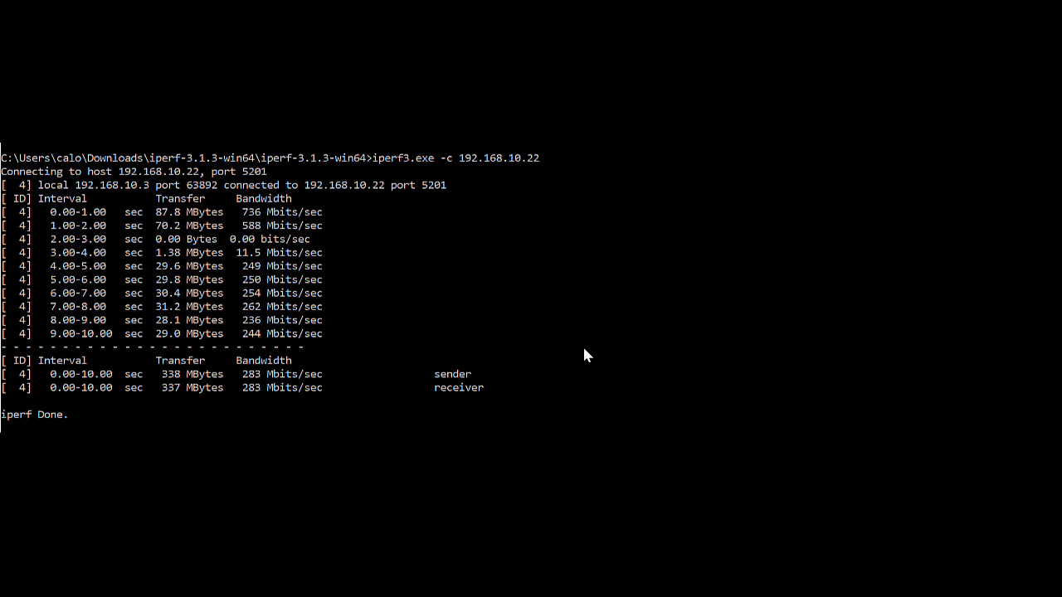
mouse_move(558, 340)
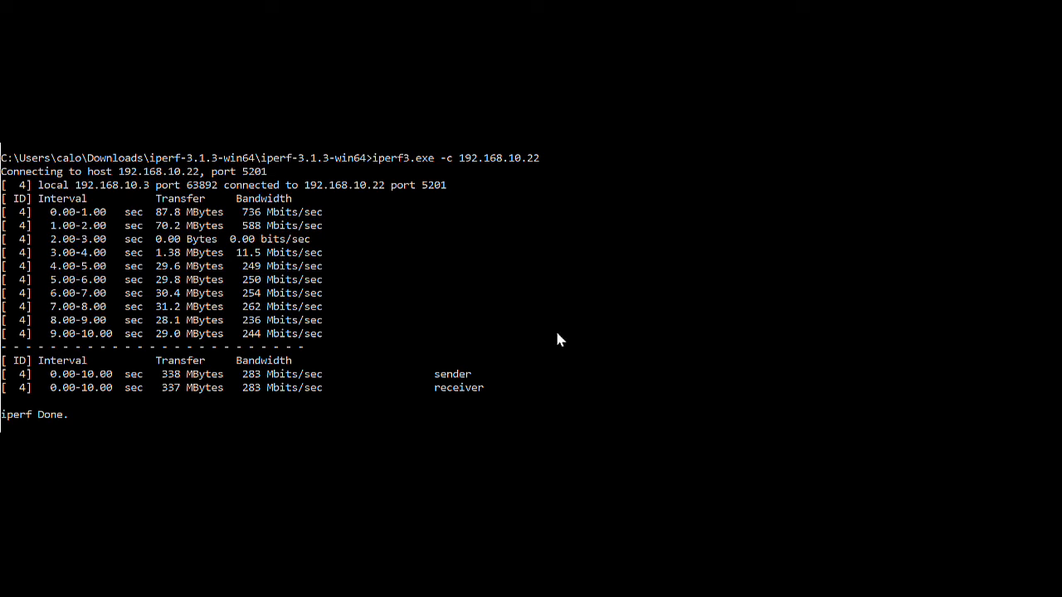